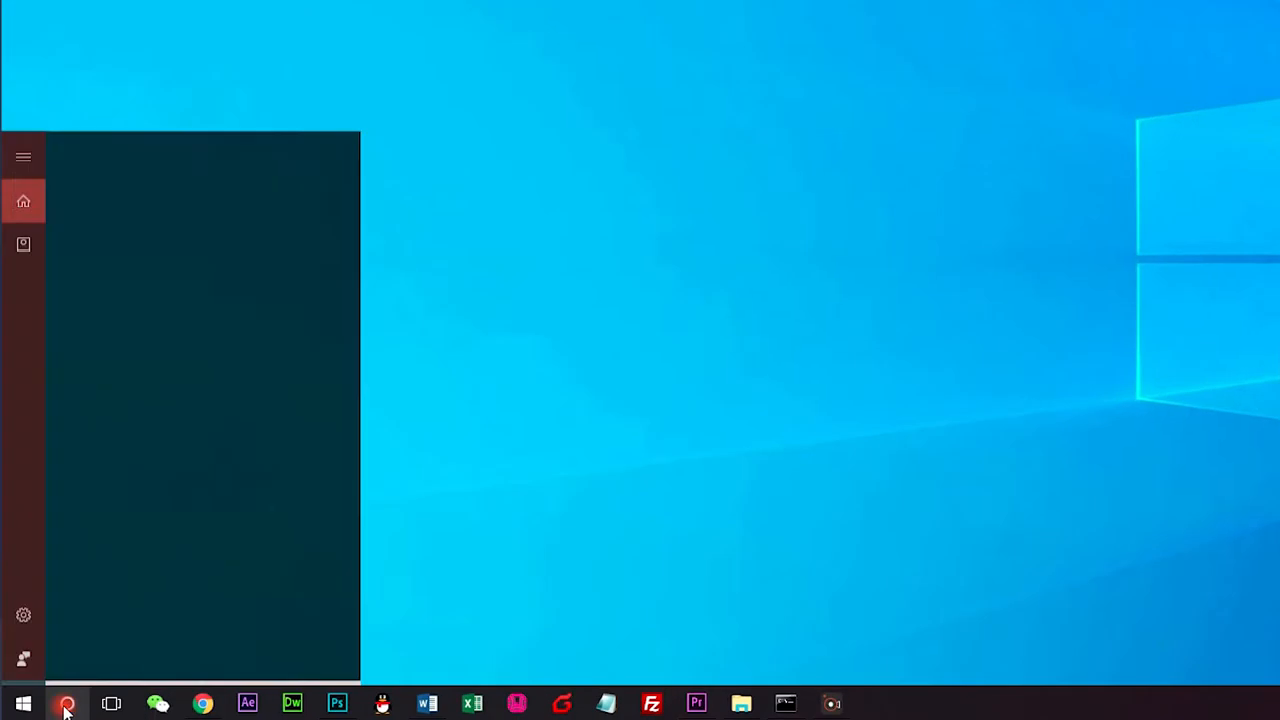
# Step: Find CMD in Start and launch Command Prompt as administrator
pyautogui.write('CMD')
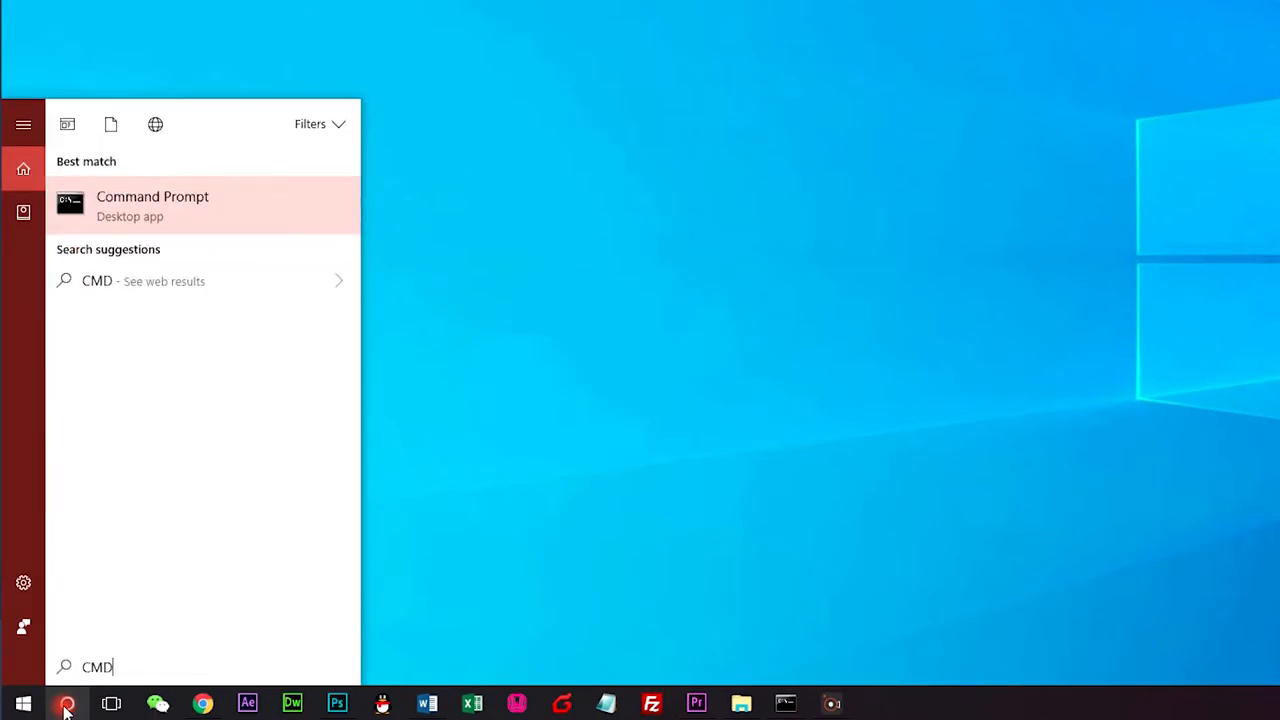
pyautogui.rightClick(152, 204)
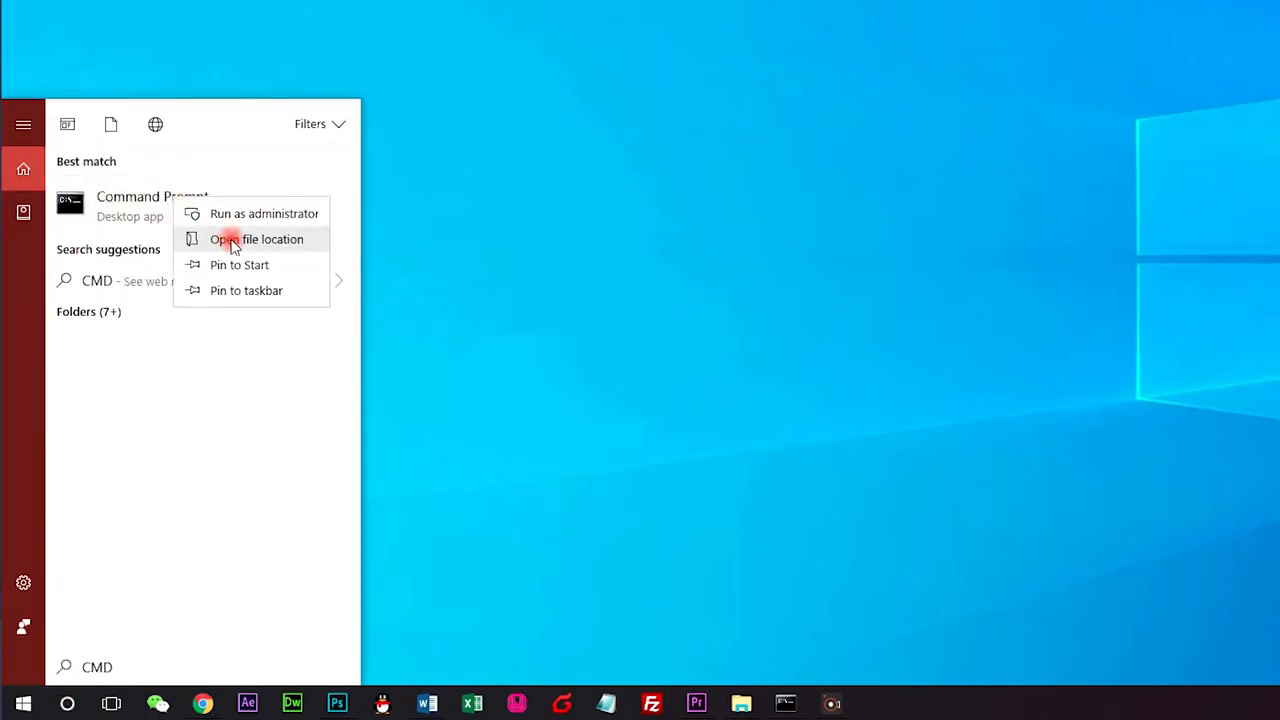
pyautogui.click(264, 212)
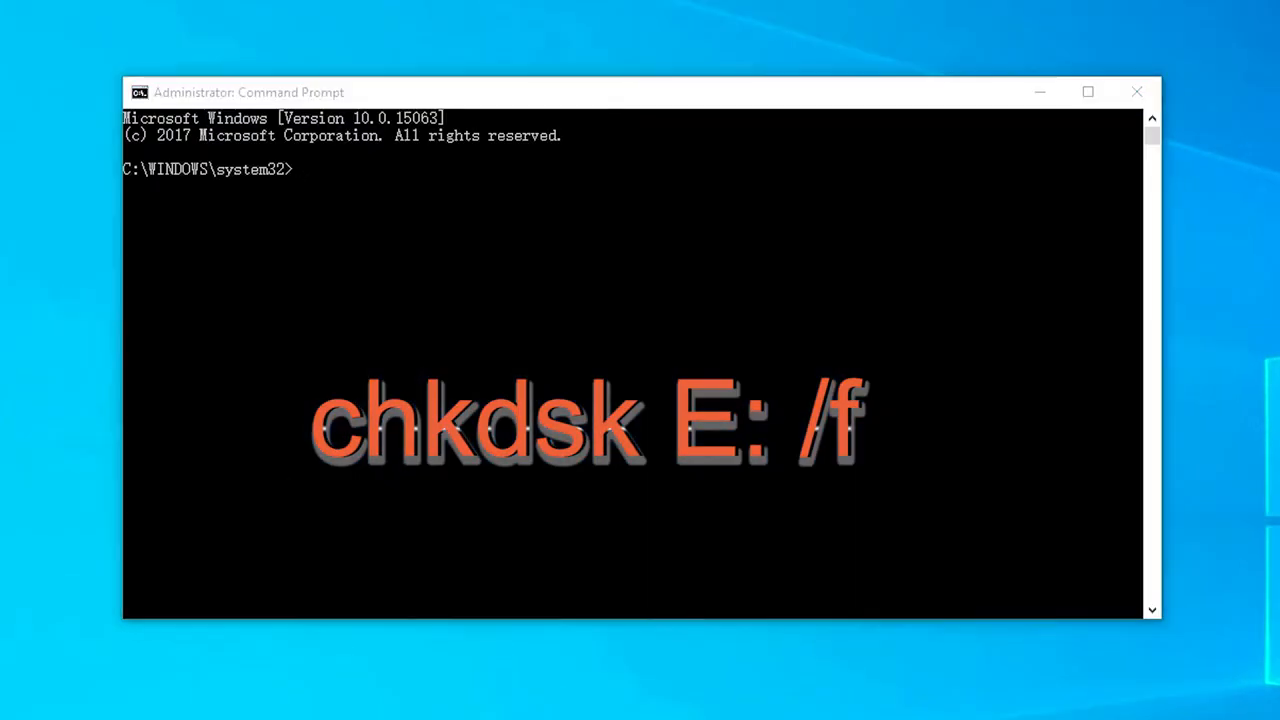
# Step: Run chkdsk E: /f, then enter attrib -h -r -s /s /d E:\*.* to unhide files
pyautogui.click(390, 168)
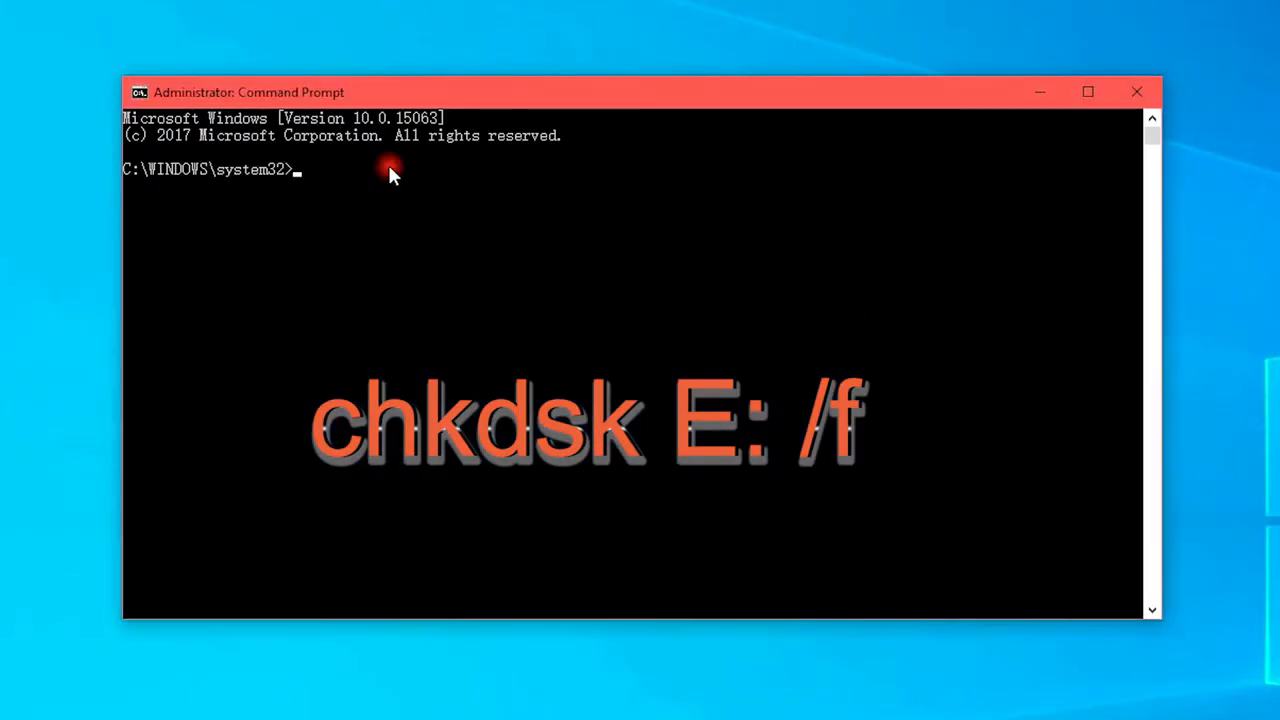
pyautogui.write('chkdsk E: /f')
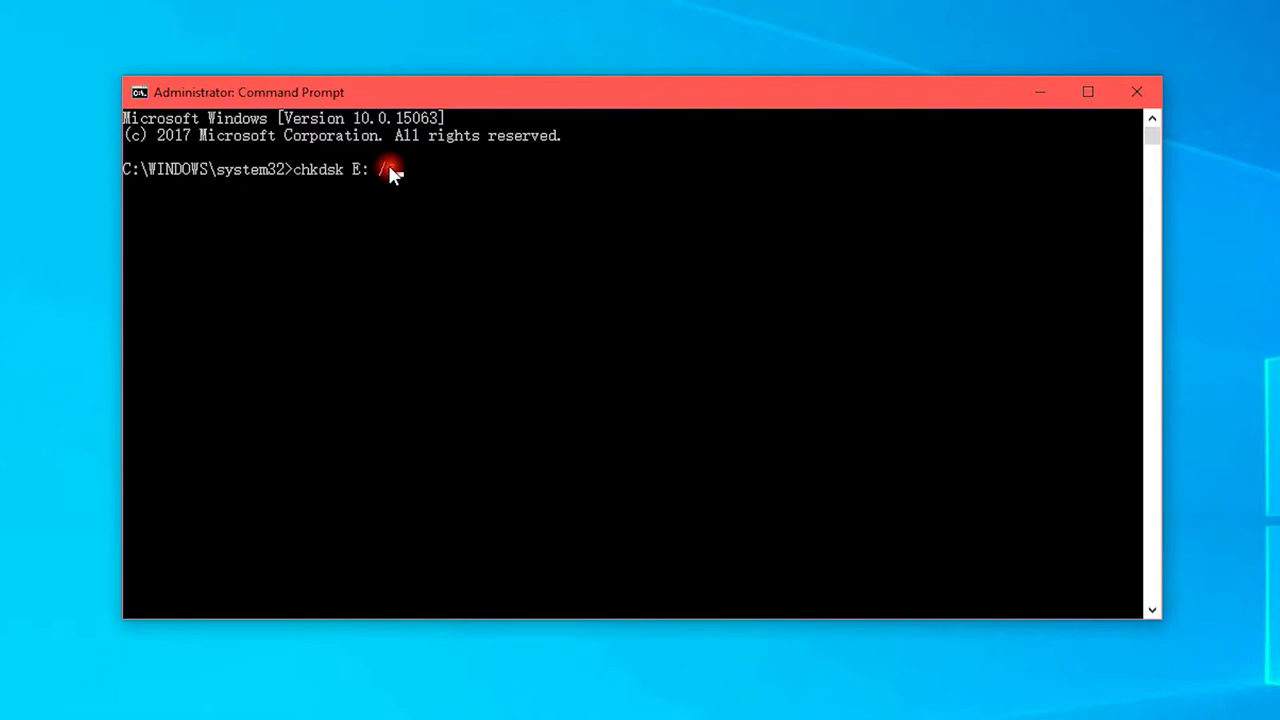
pyautogui.press('enter')
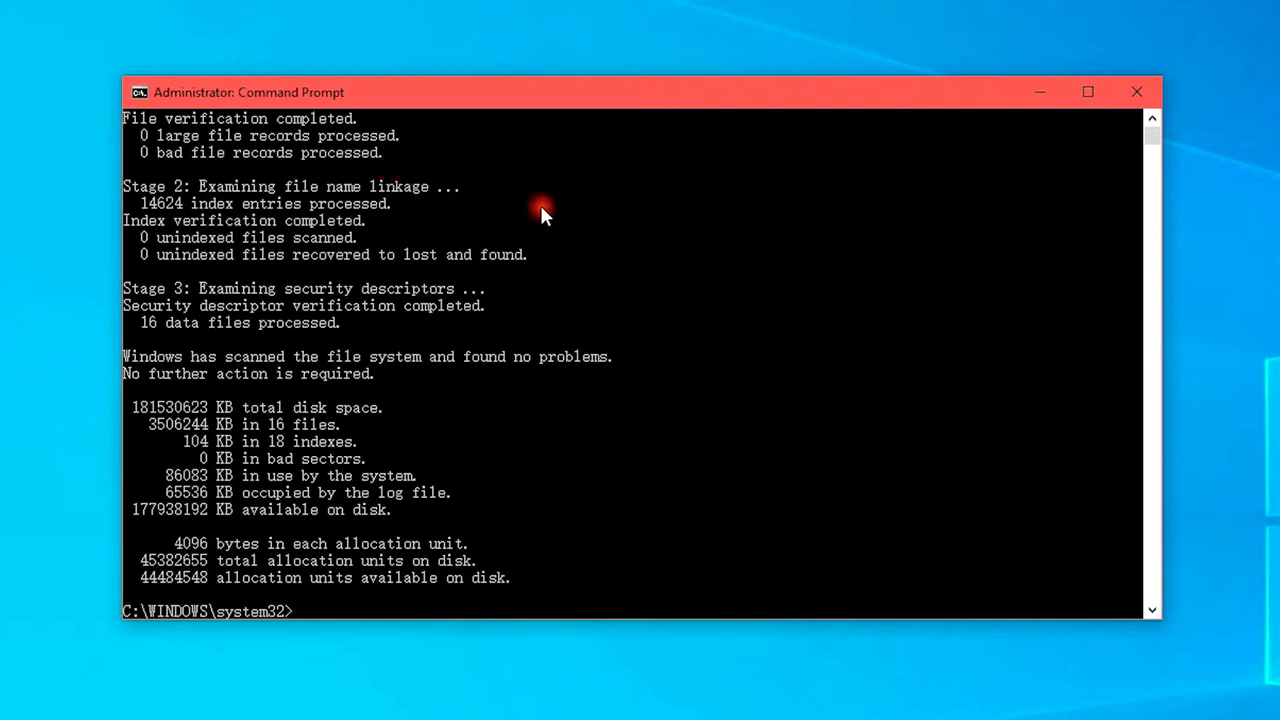
pyautogui.write('attrib -h -r -s /s /d E:\\*.*')
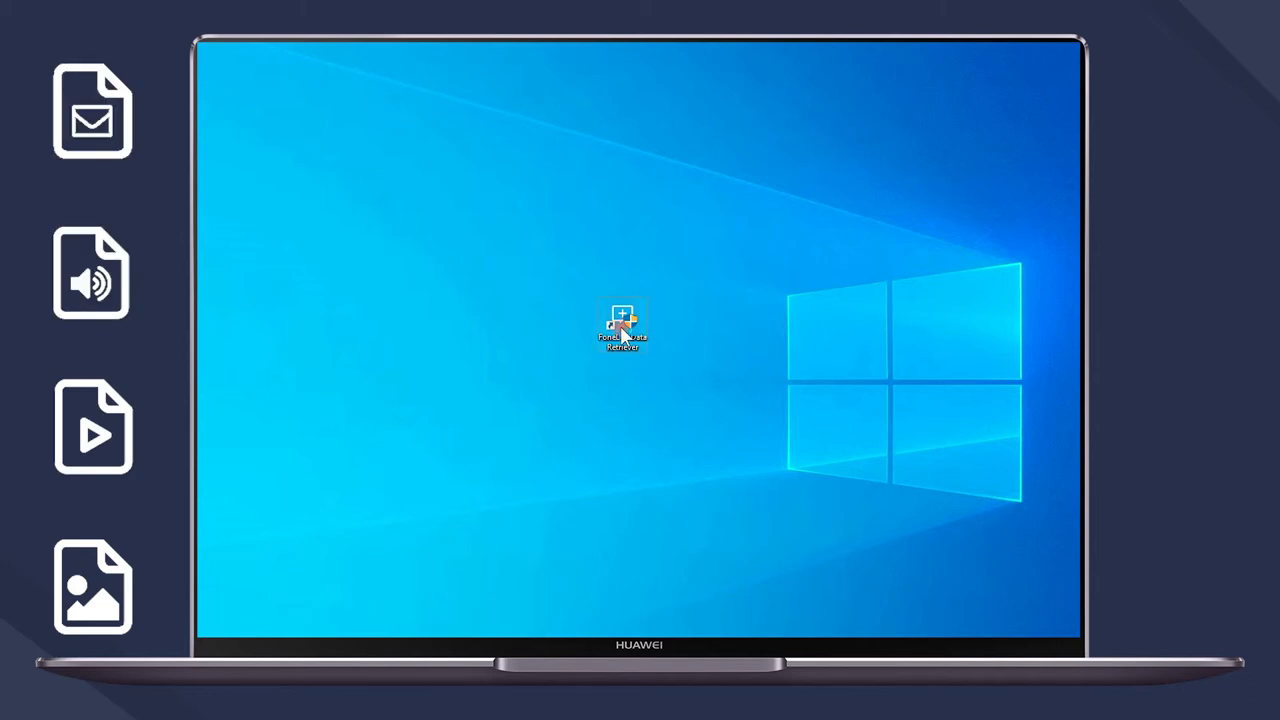
# Step: Launch FoneLab Data Retriever from its desktop icon
pyautogui.doubleClick(622, 328)
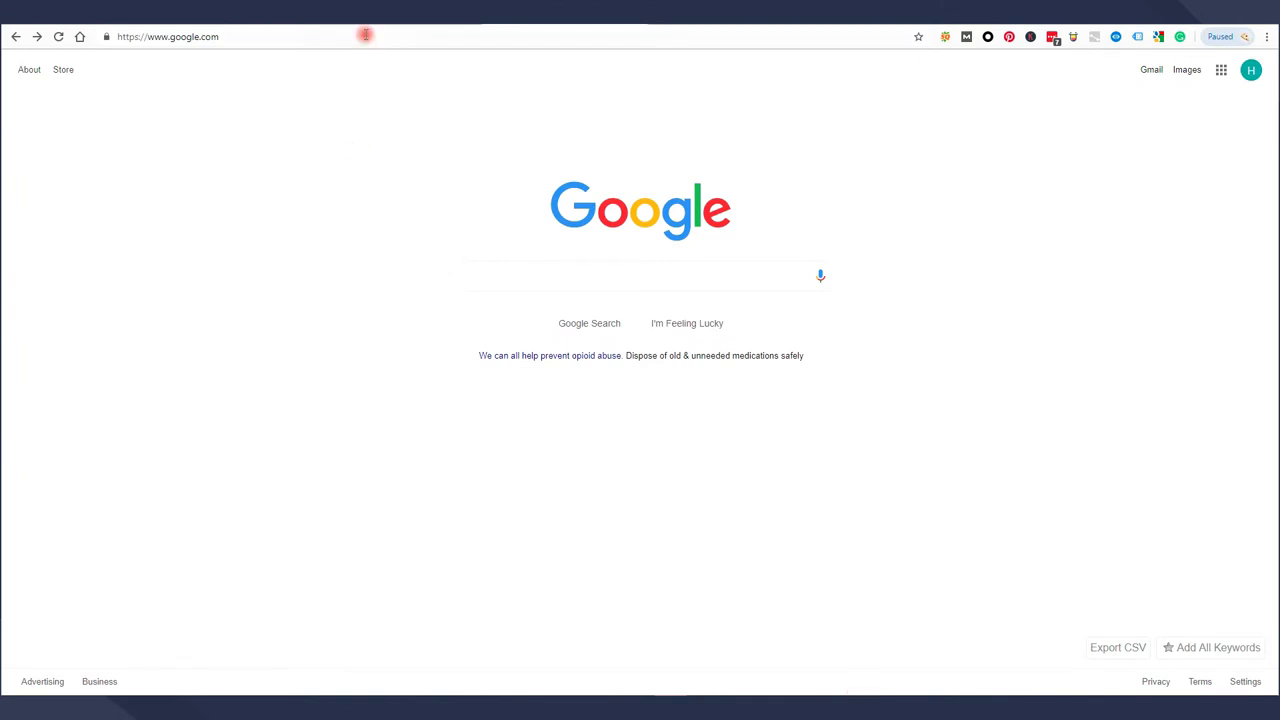
# Step: Leave Chrome and bring up the FoneLab Data Retriever window from the desktop
pyautogui.click(516, 492)
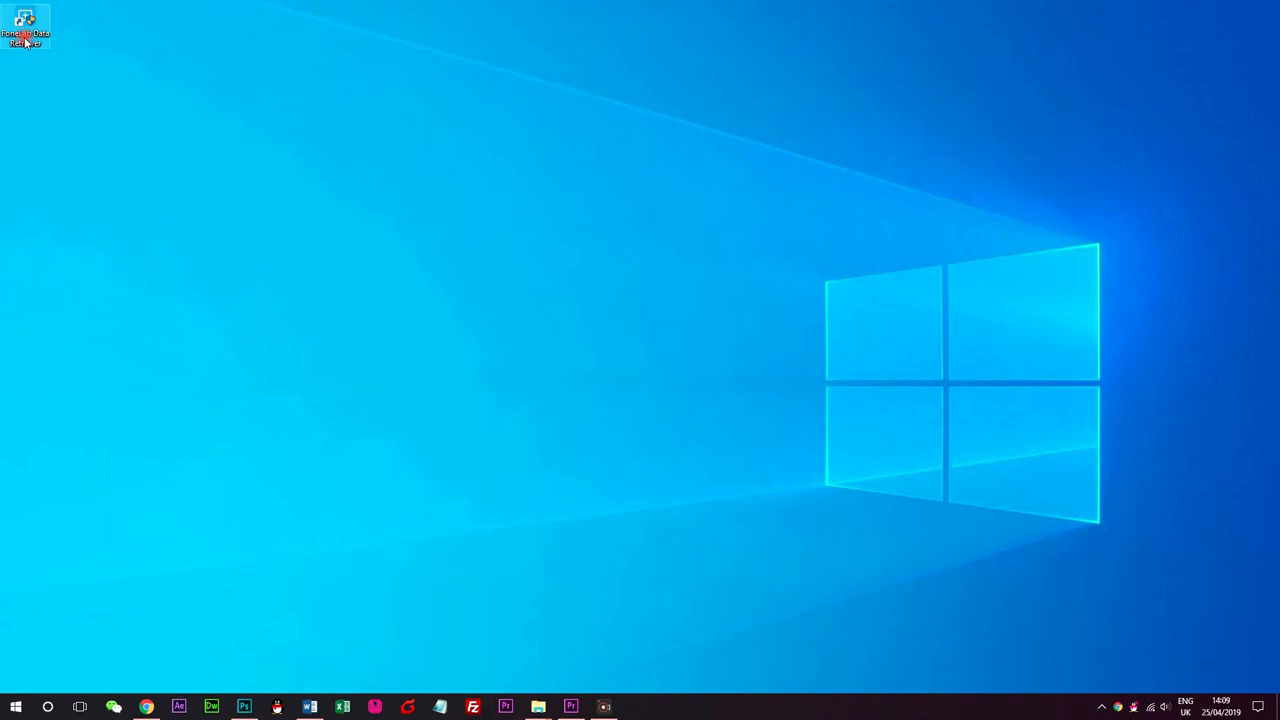
pyautogui.doubleClick(24, 24)
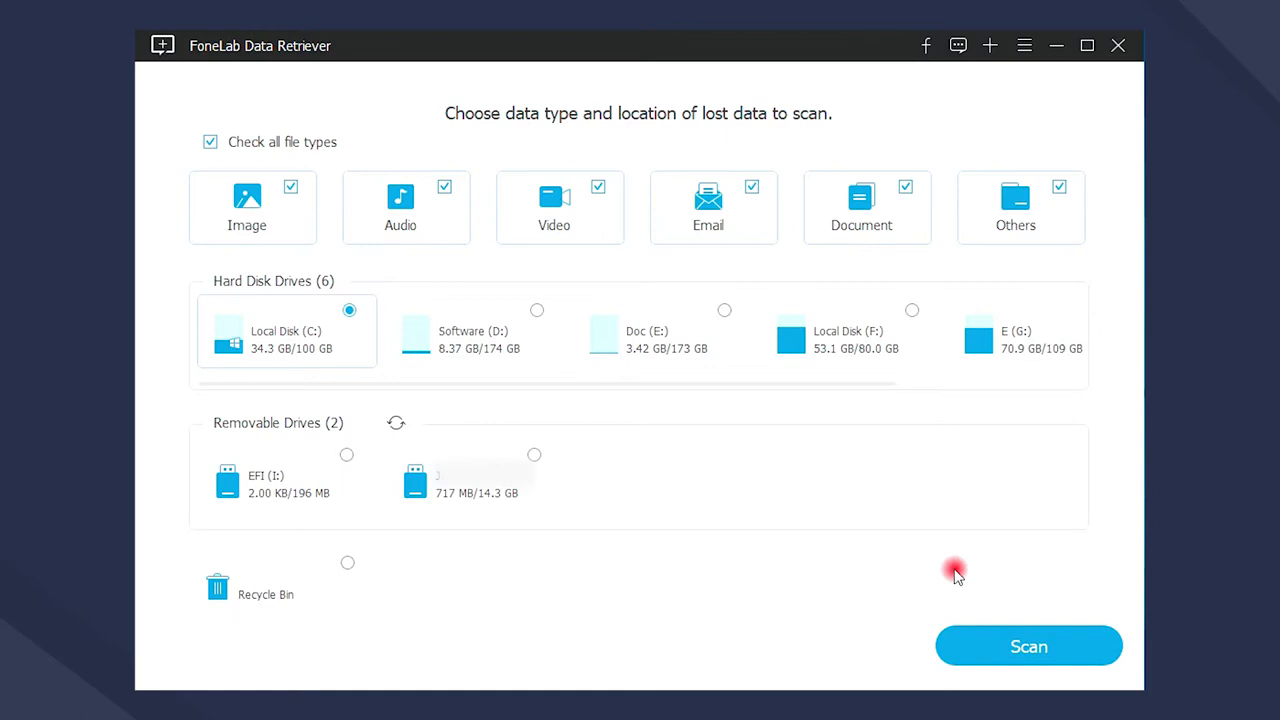
# Step: Quick-scan the removable drive for images only and mark found PNG files for recovery
pyautogui.click(210, 140)
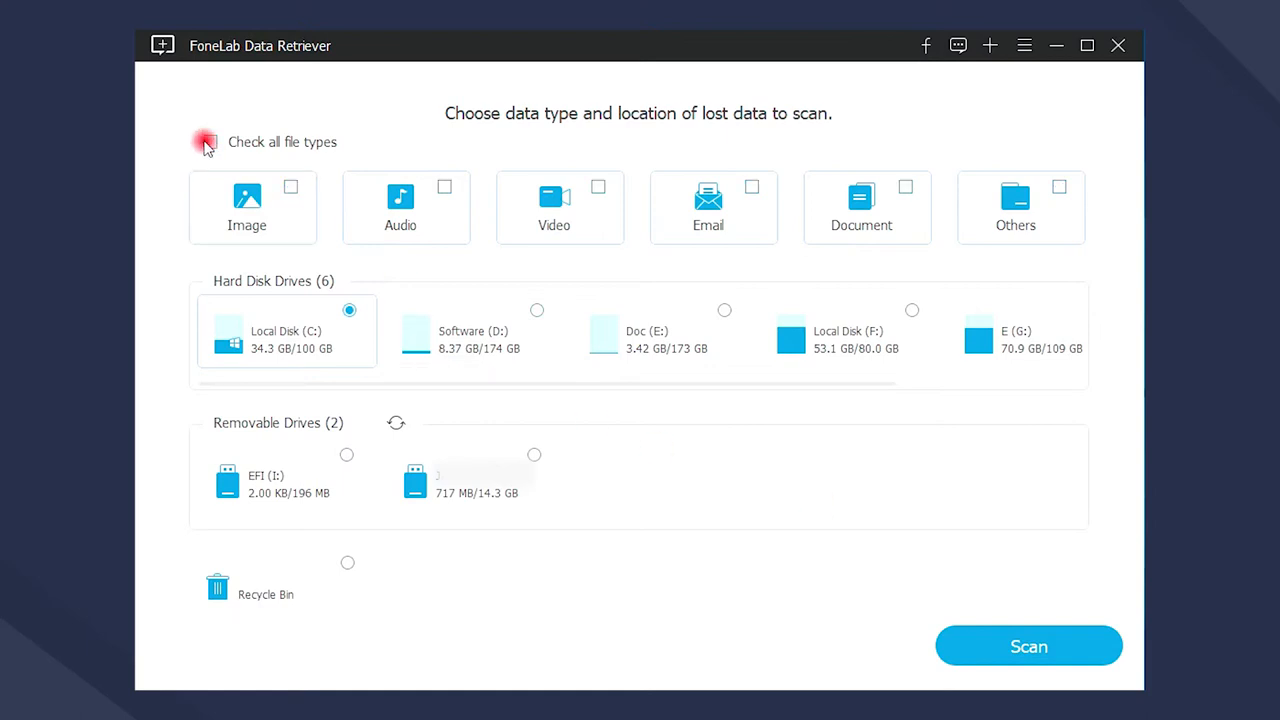
pyautogui.click(290, 188)
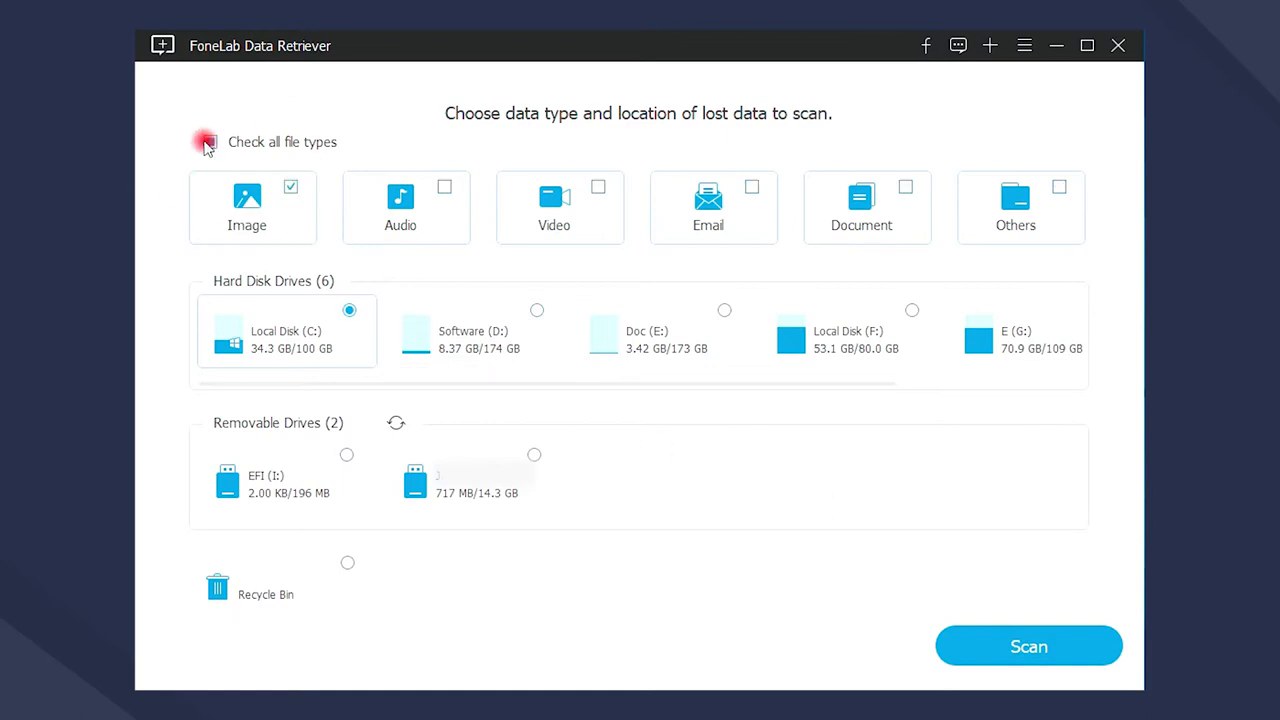
pyautogui.click(534, 456)
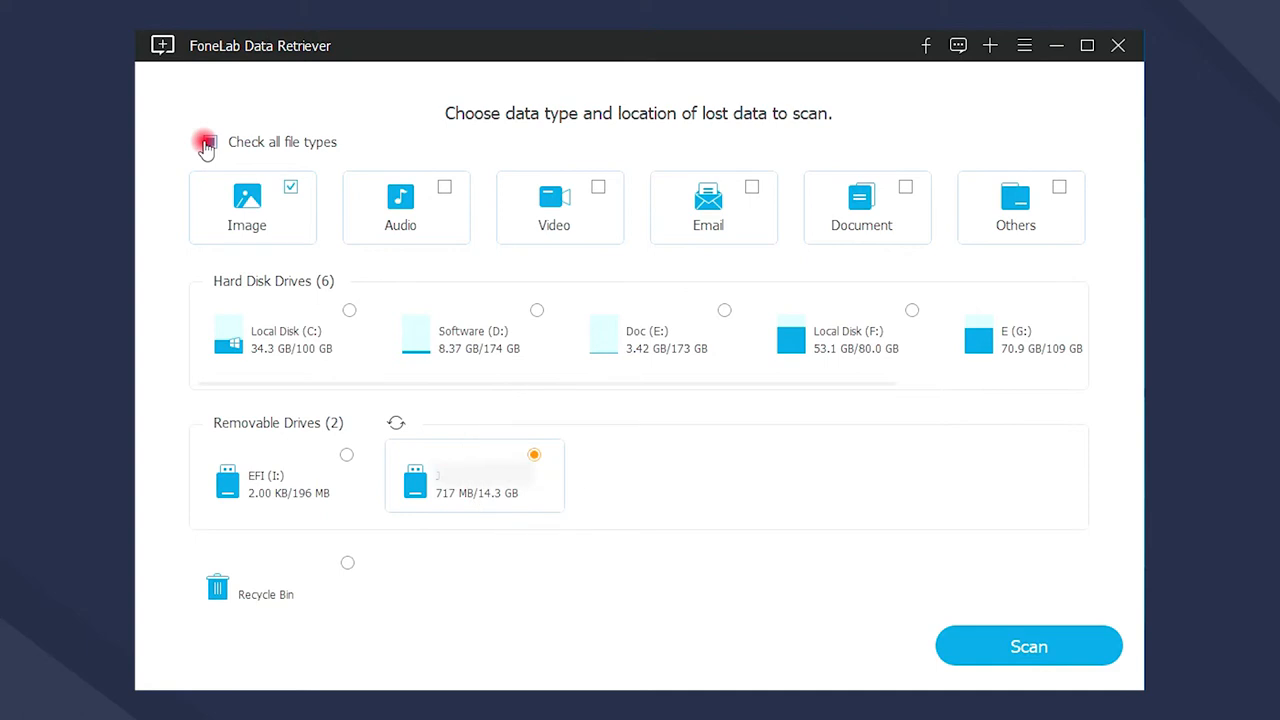
pyautogui.click(1028, 644)
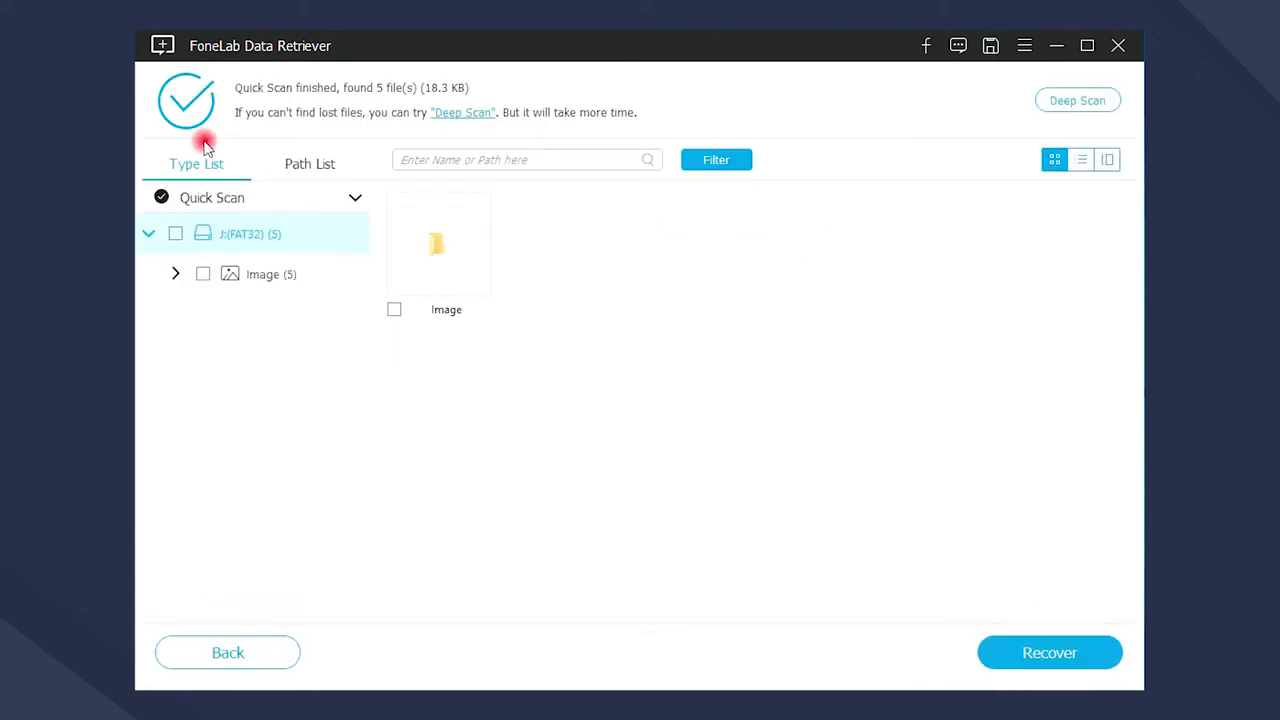
pyautogui.doubleClick(436, 244)
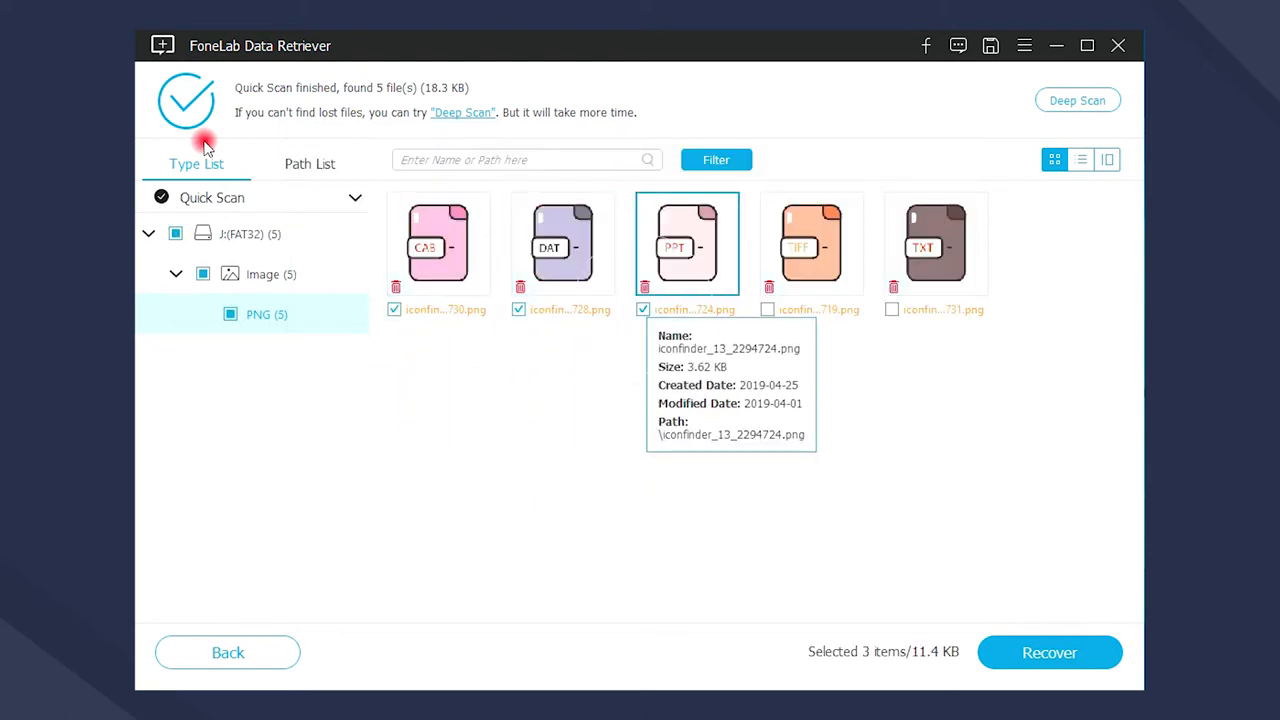
pyautogui.click(1048, 652)
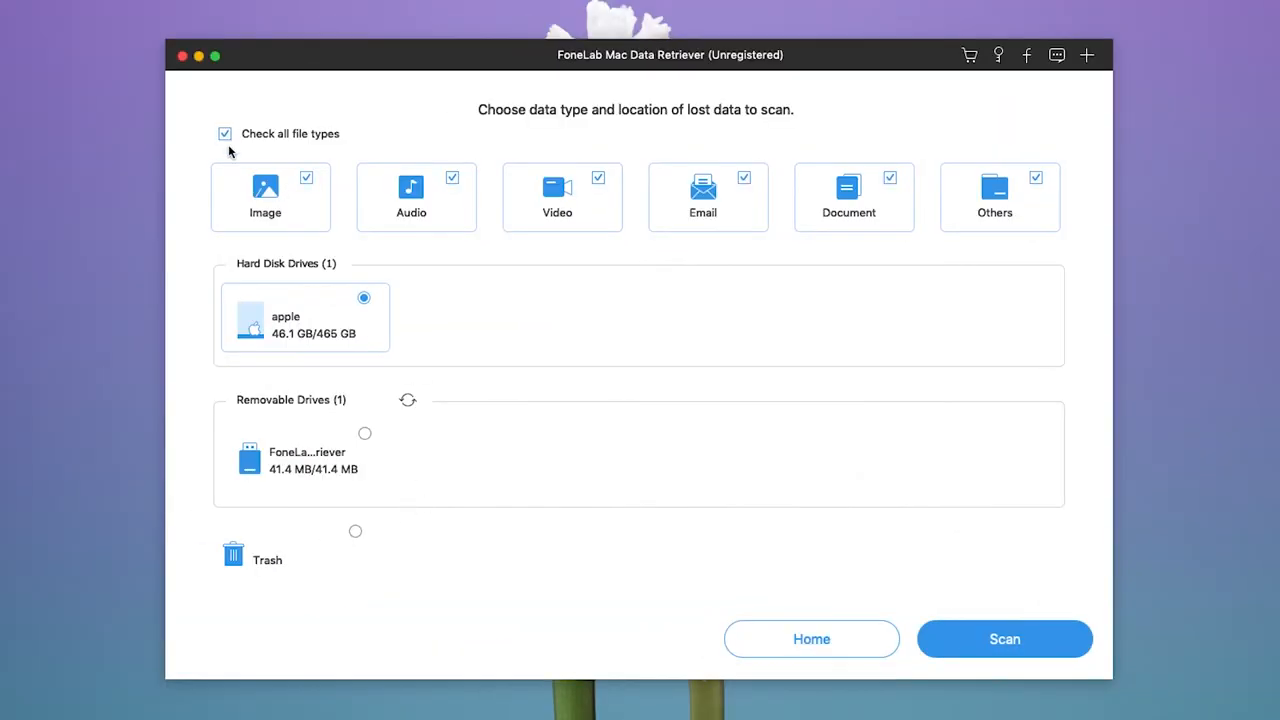
# Step: Quick-scan the Mac disk for images only and mark Abstract 1.jpg and Abstract 2.jpg
pyautogui.click(224, 132)
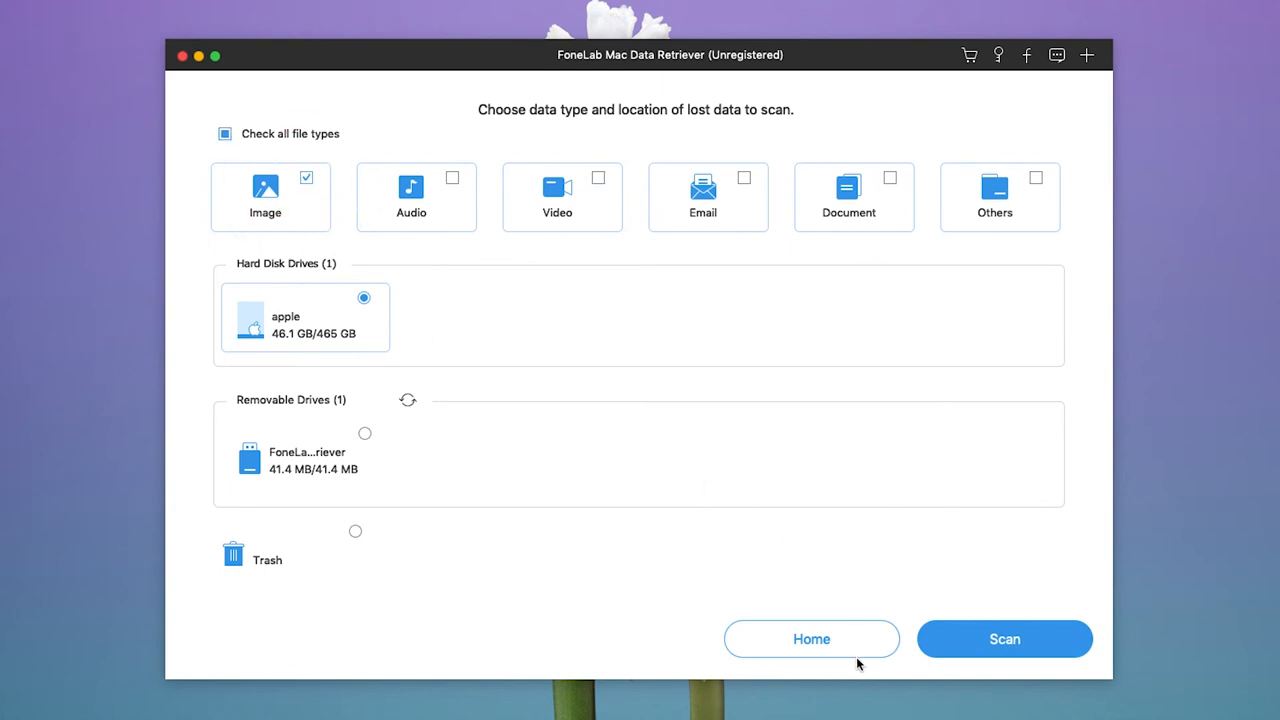
pyautogui.click(1004, 638)
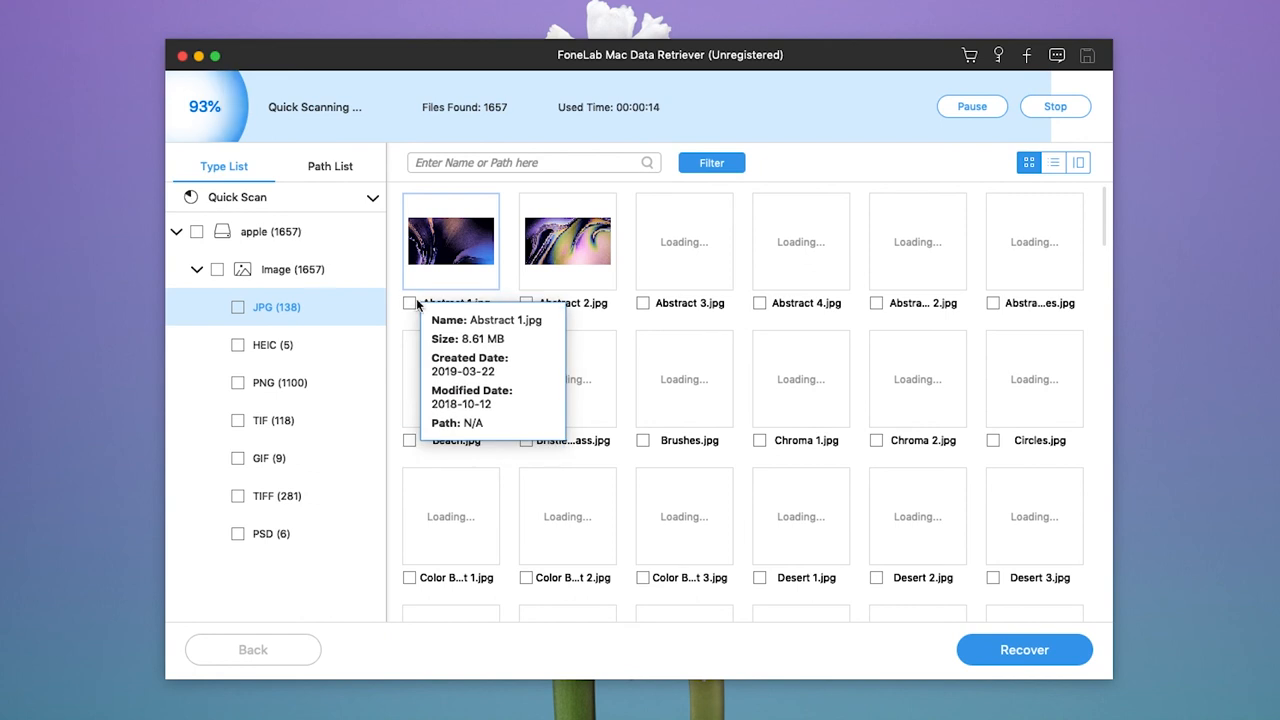
pyautogui.click(524, 304)
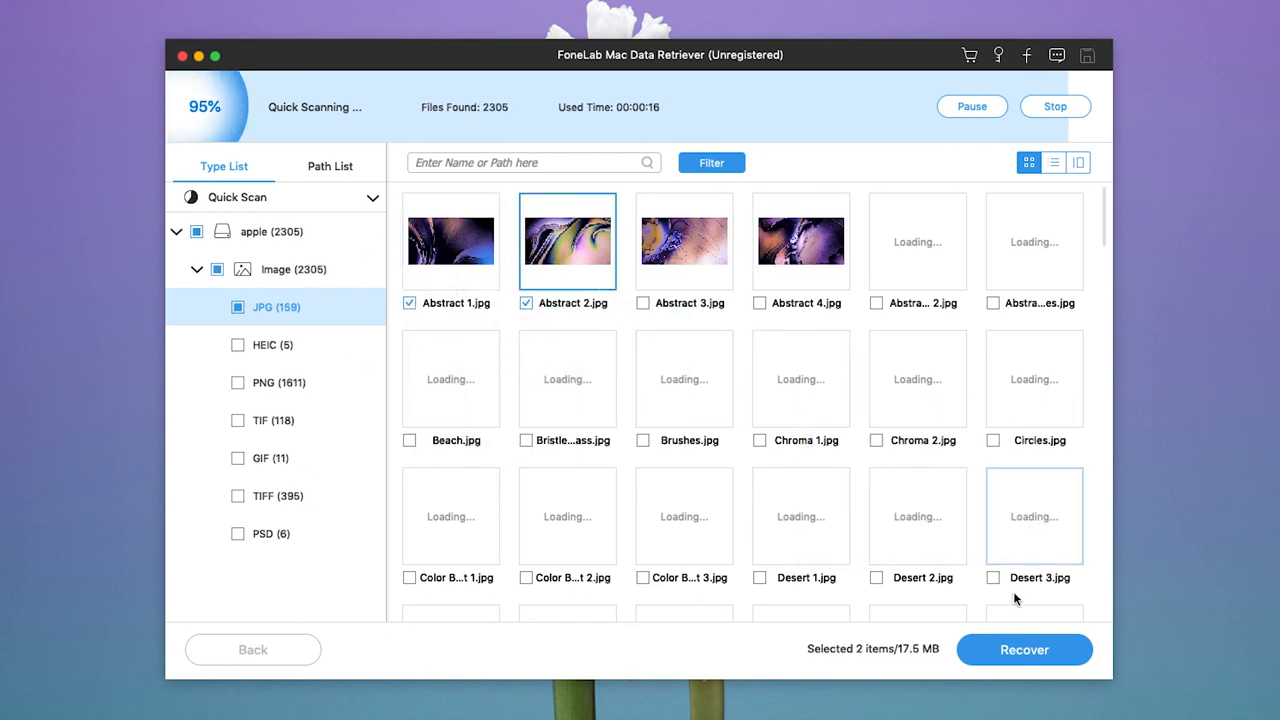